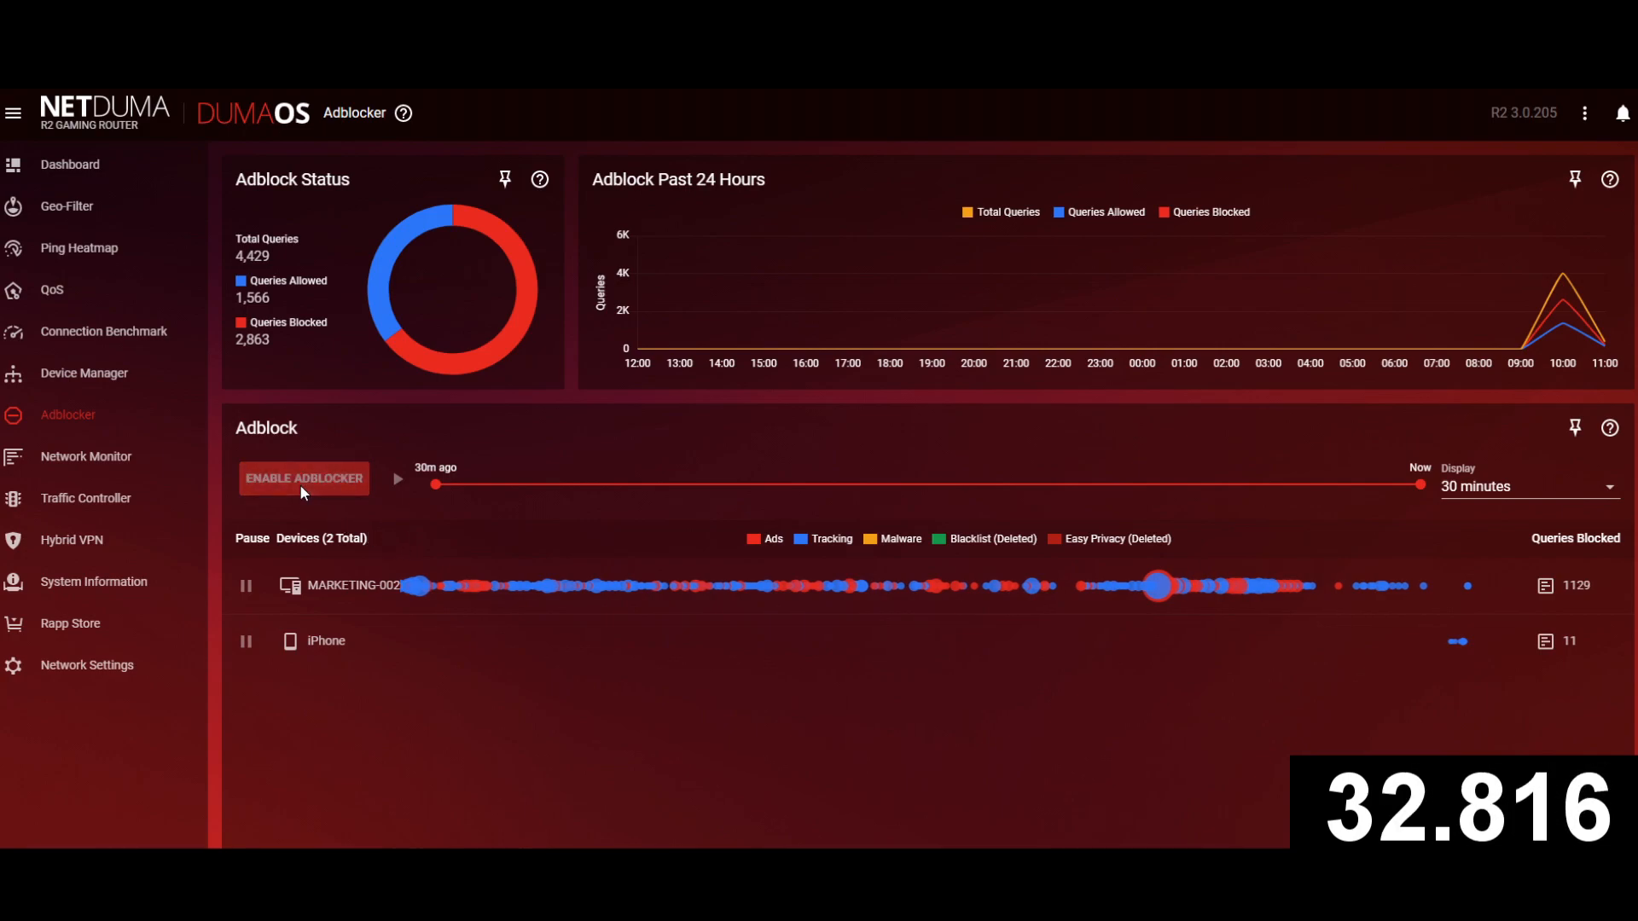
Turn on the adblocker and pause the iPhone, leaving the other device active
click(302, 478)
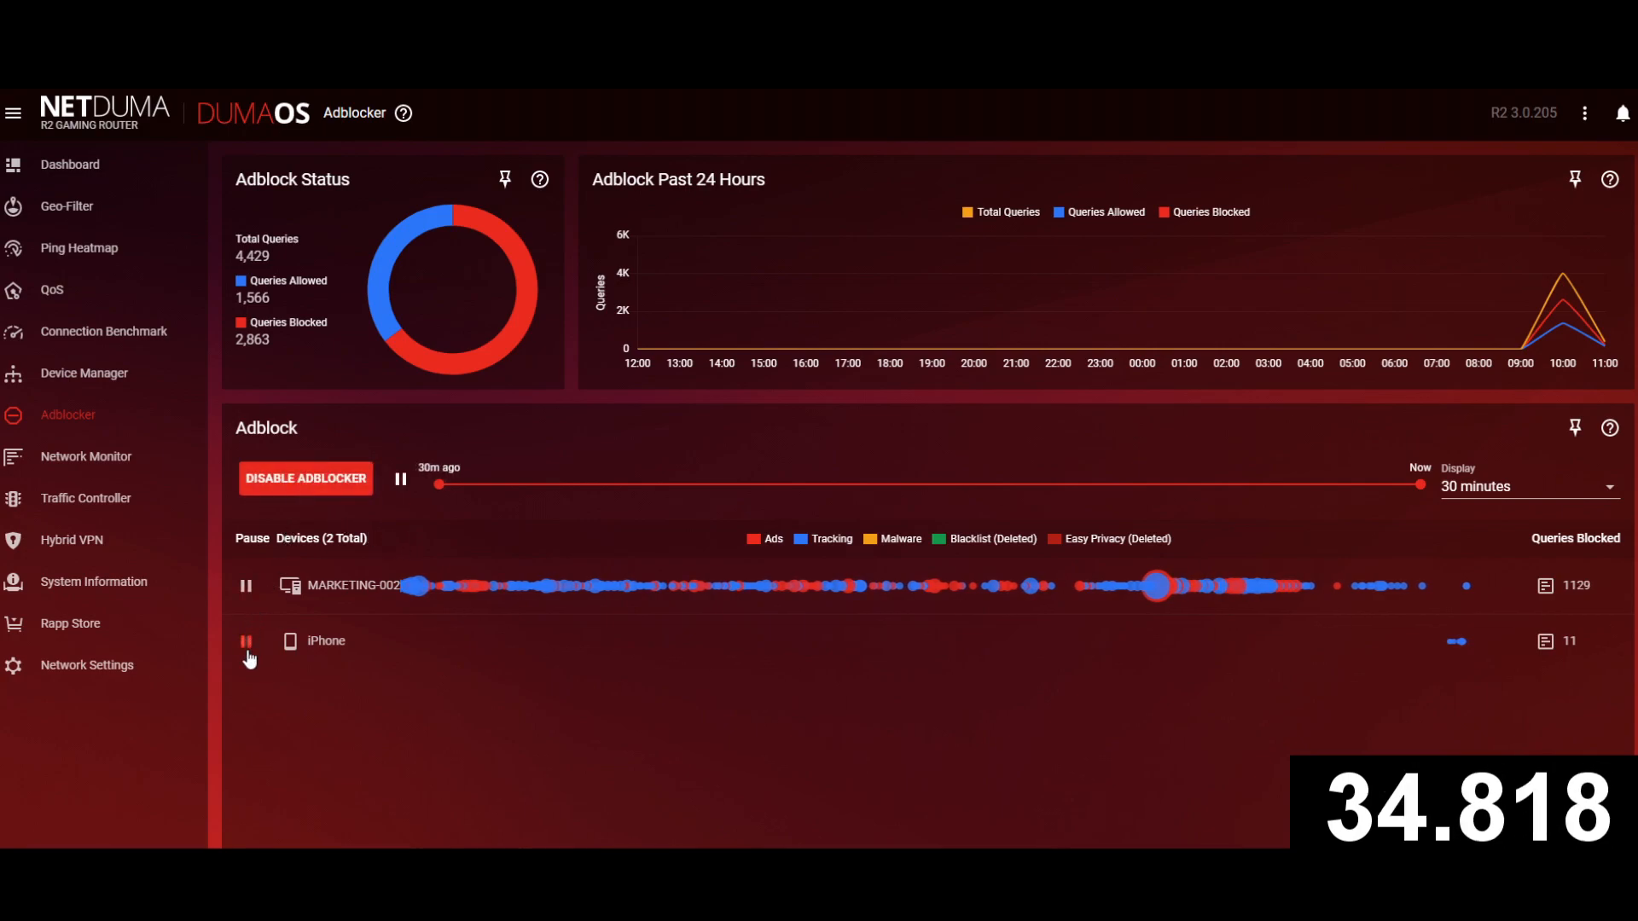
click(245, 640)
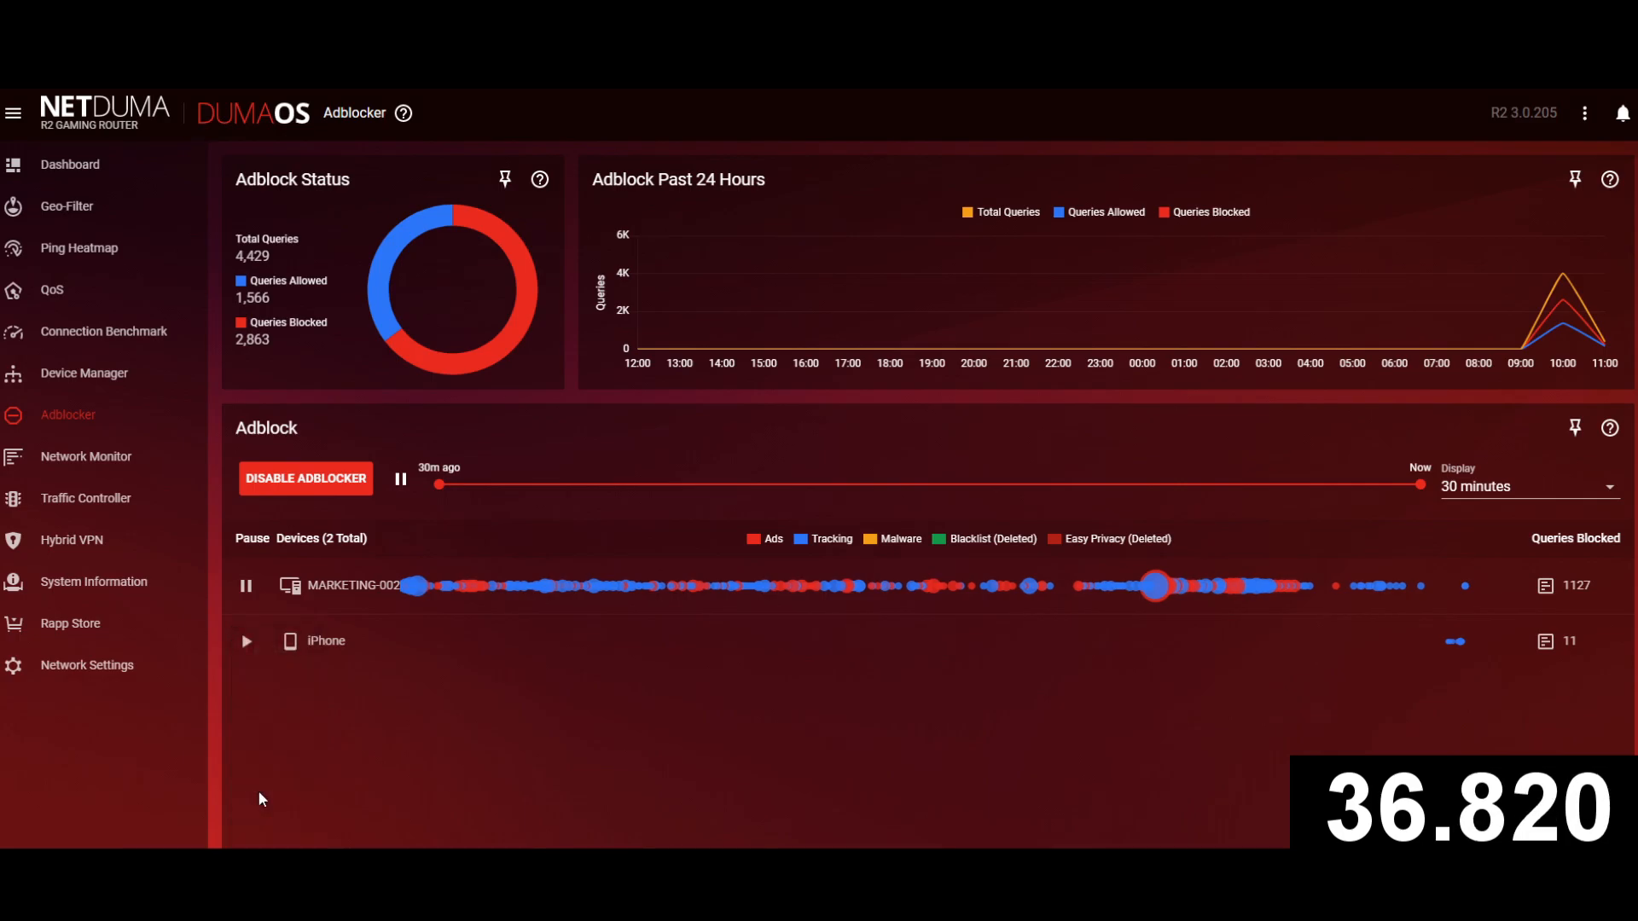
scroll(down, 3)
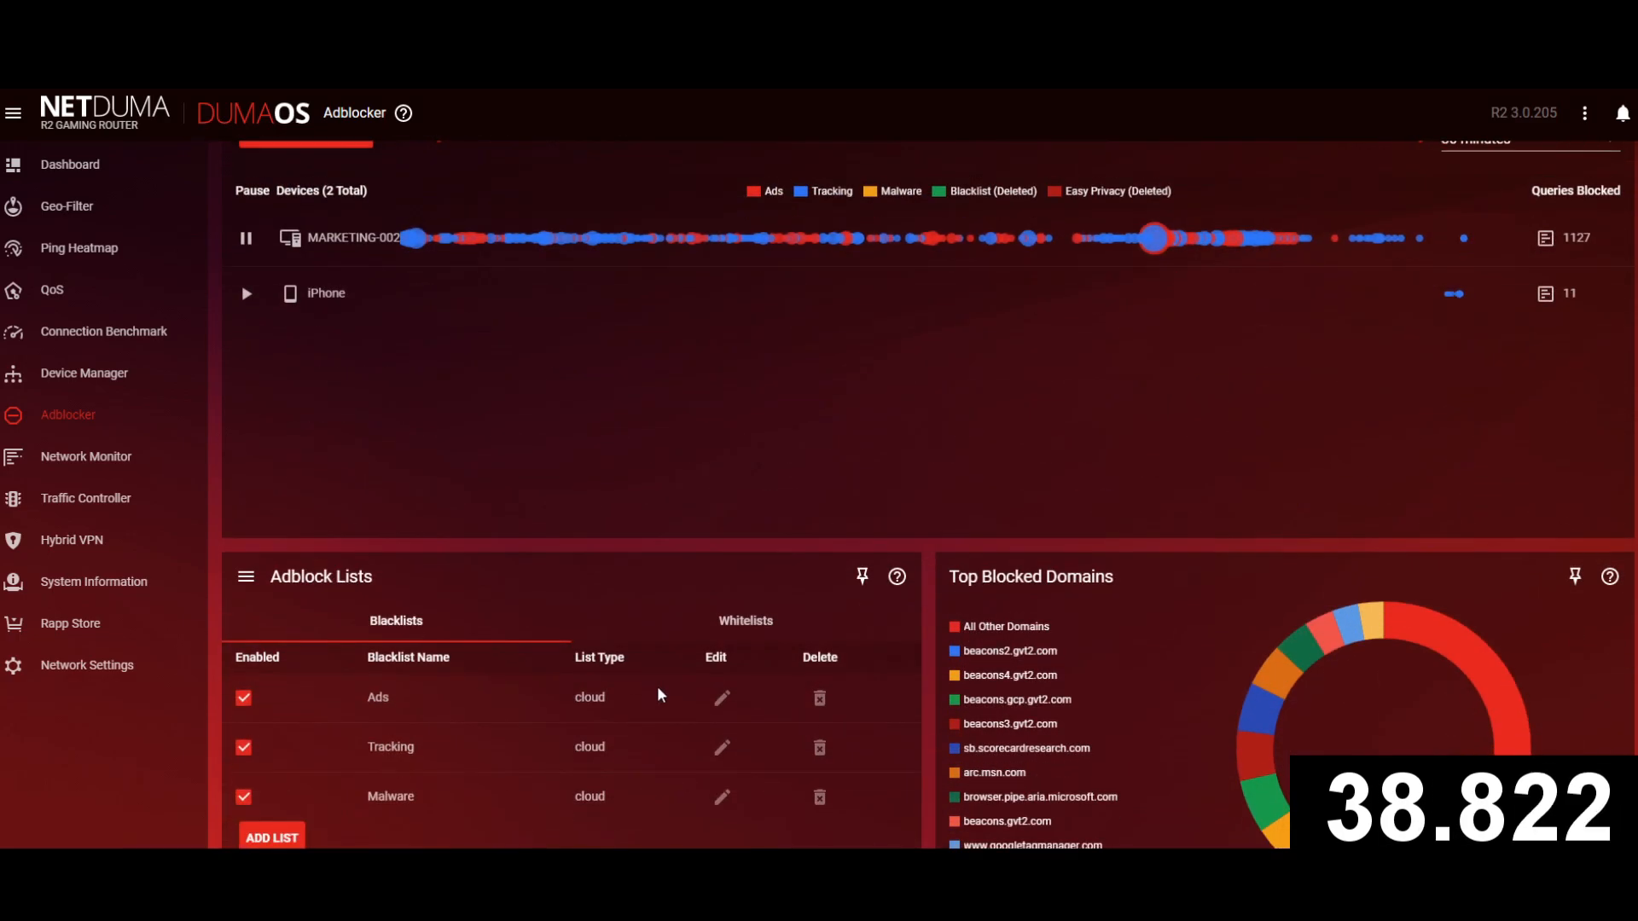
click(272, 837)
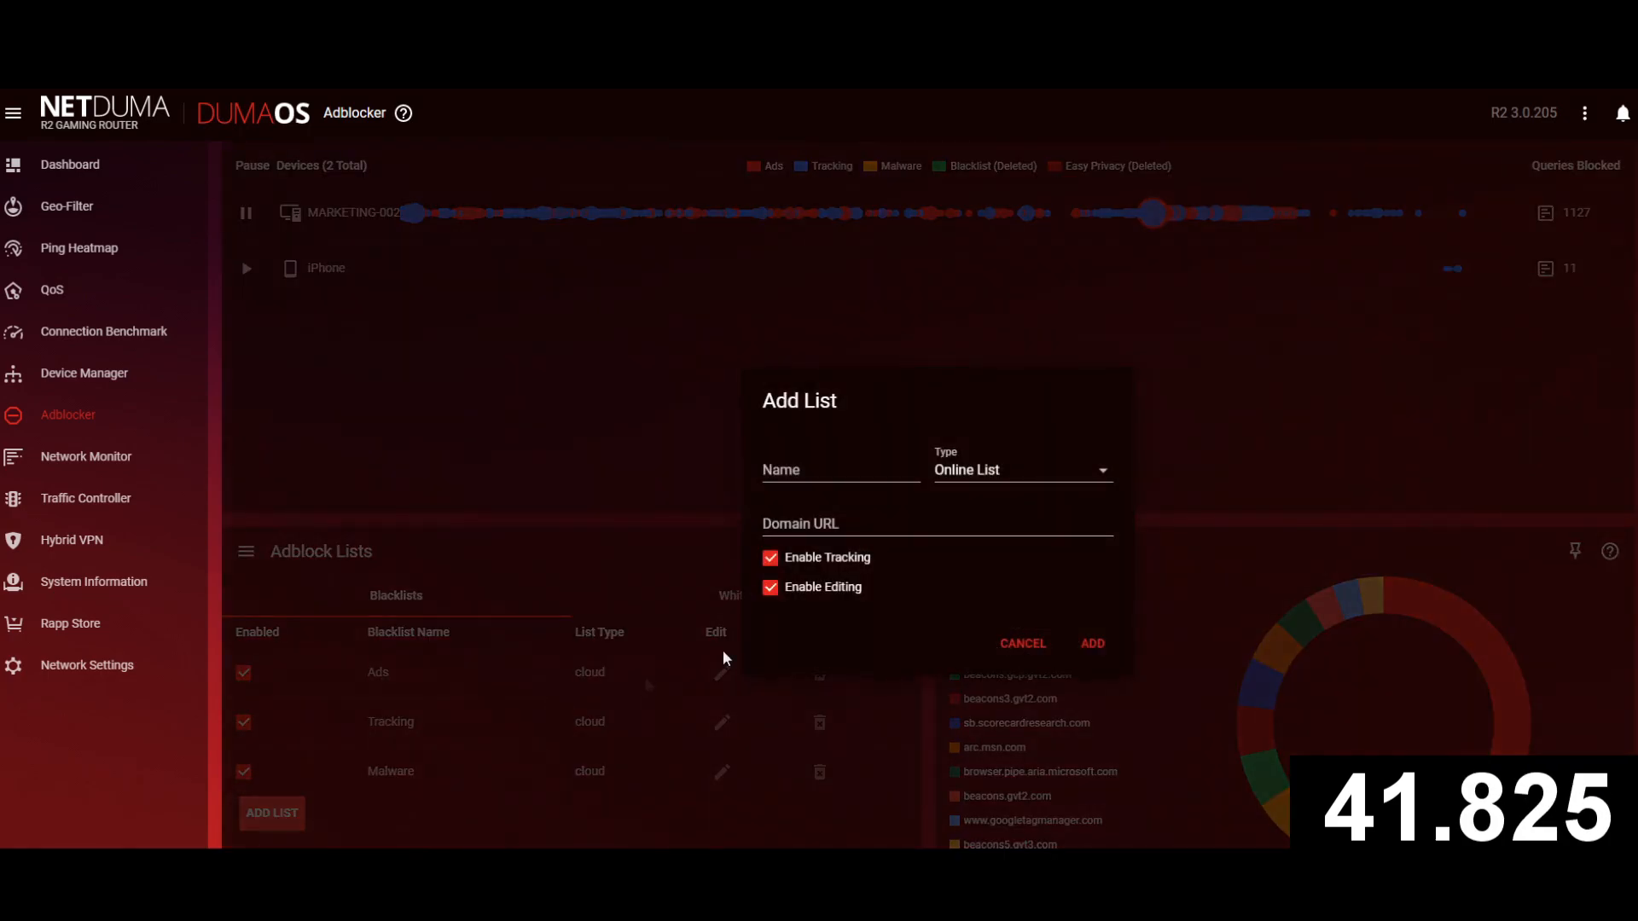
text(Easy Privacy)
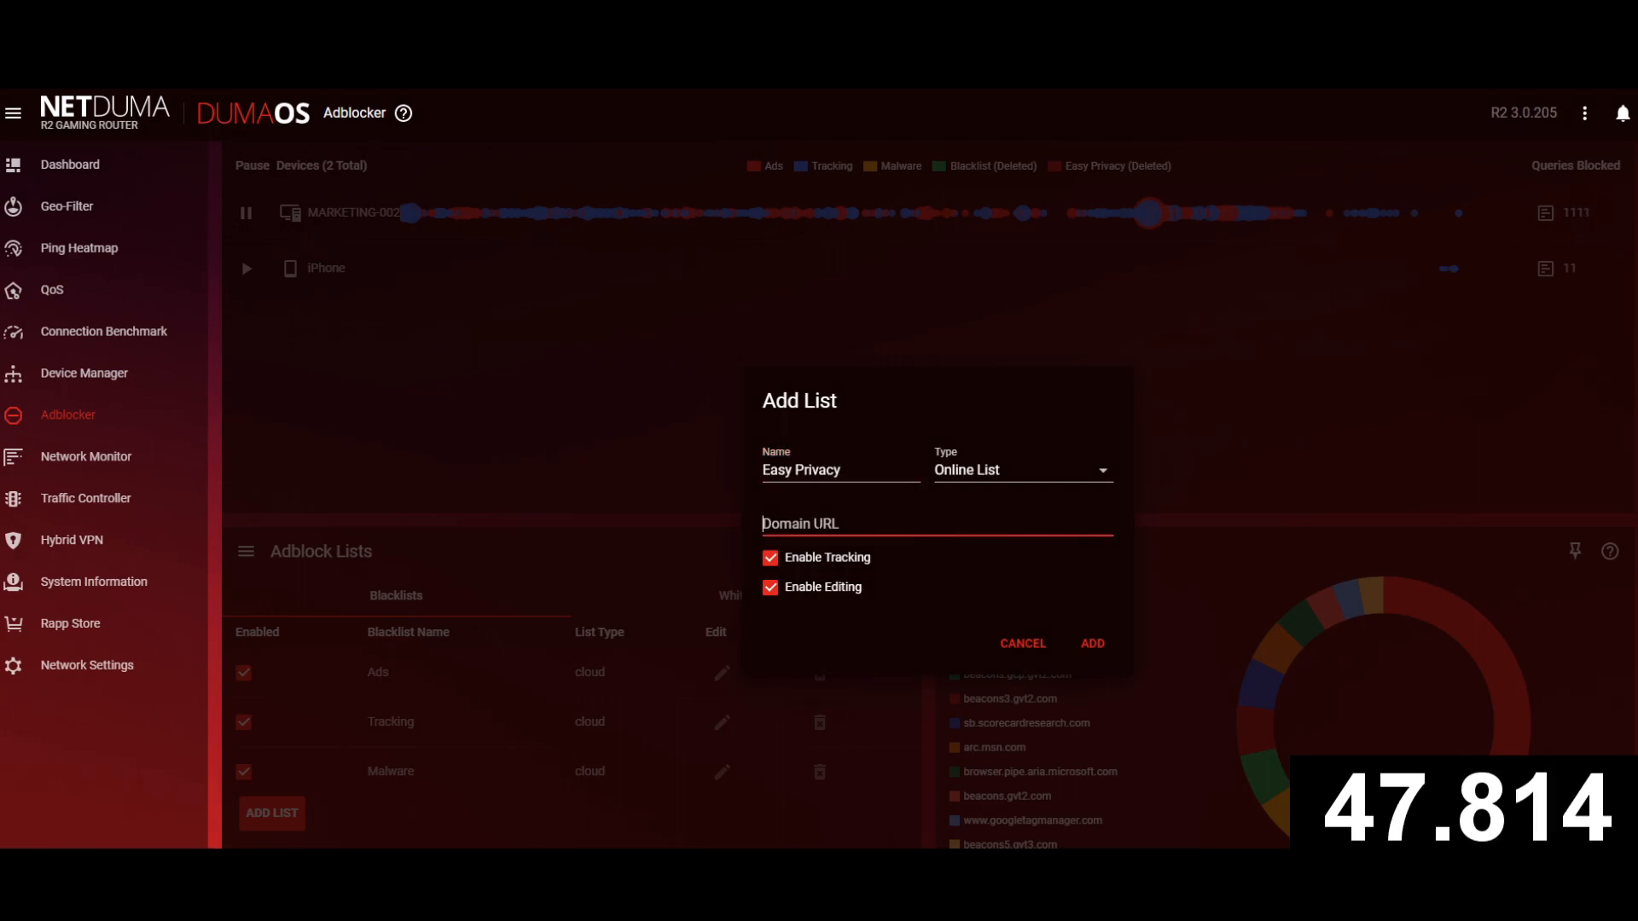
text(https://v.firebog.net/hosts/Easyprivacy.txt)
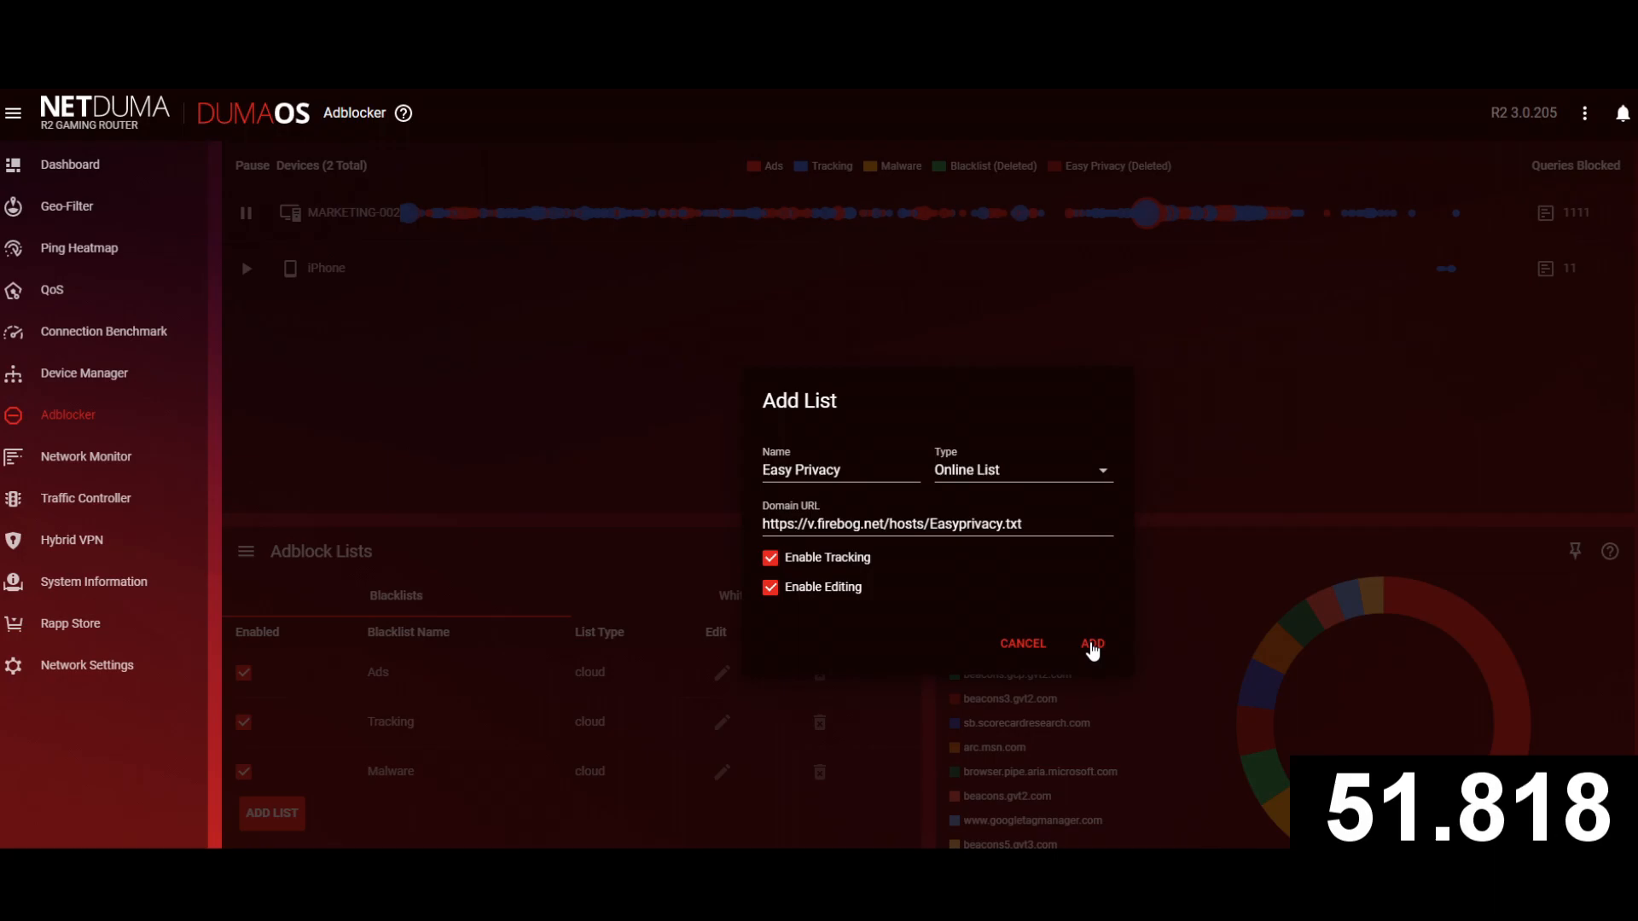
click(1093, 643)
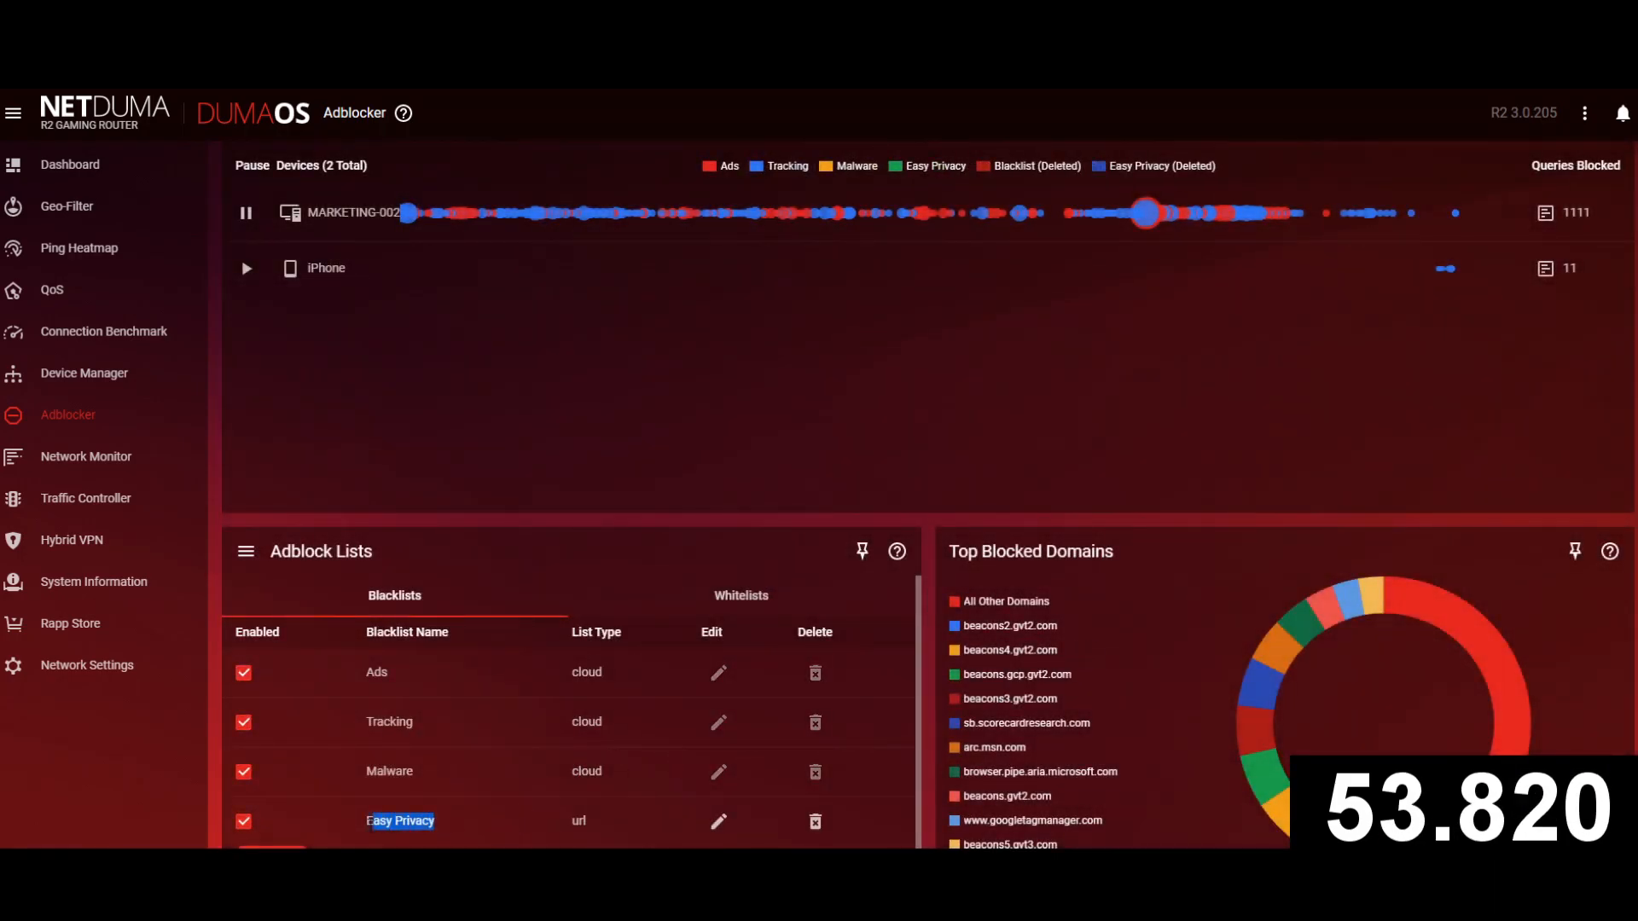
click(745, 596)
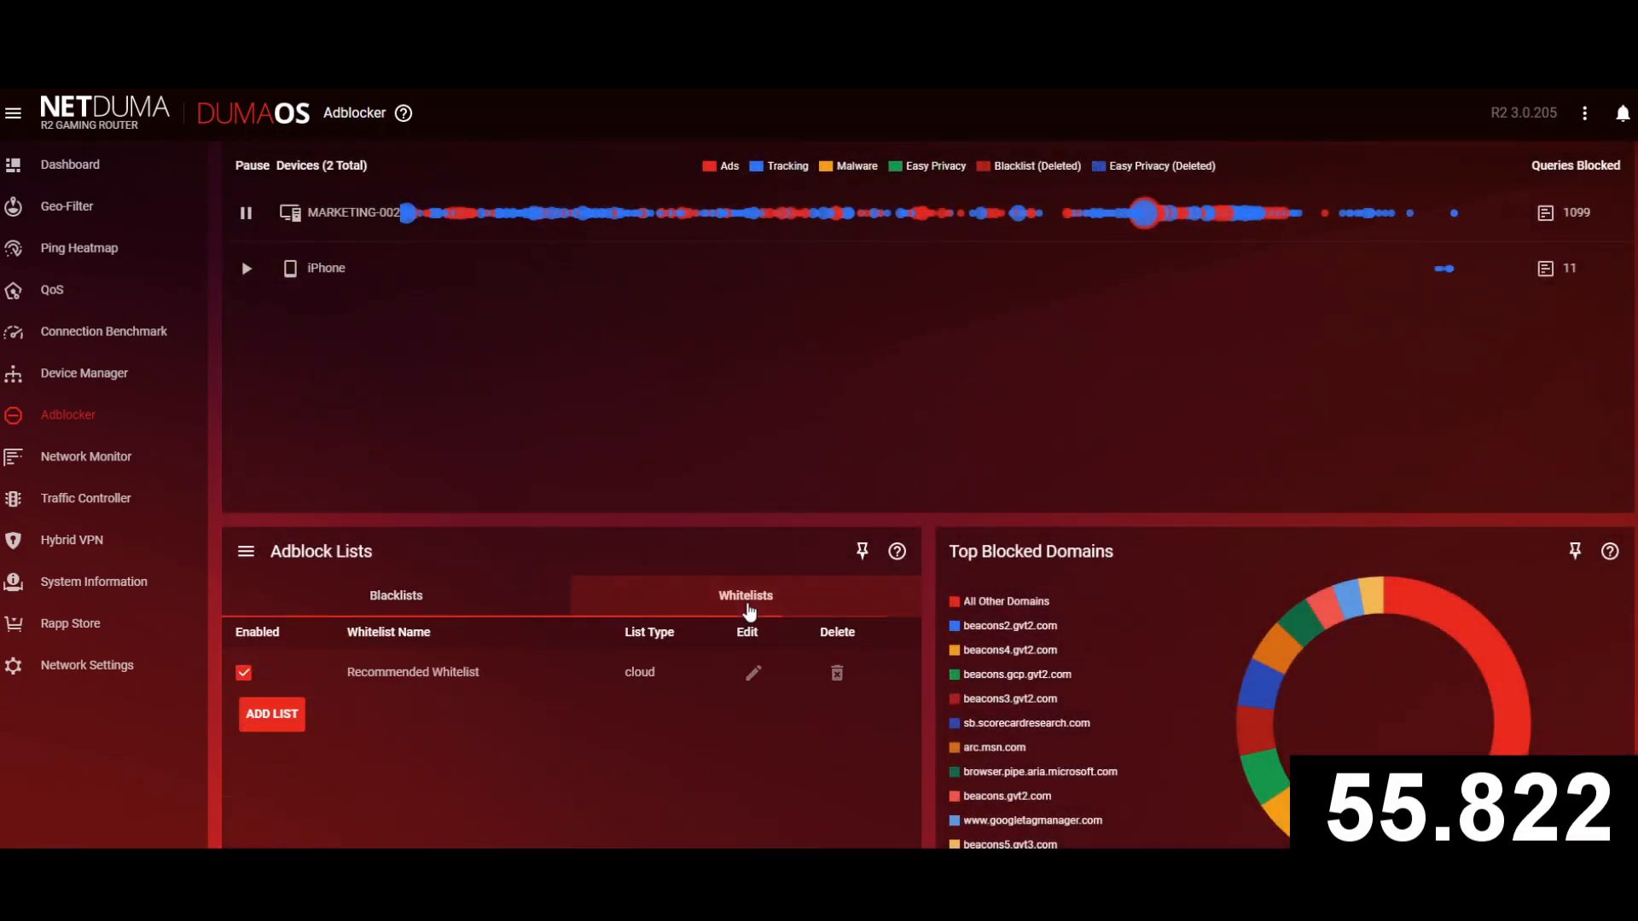